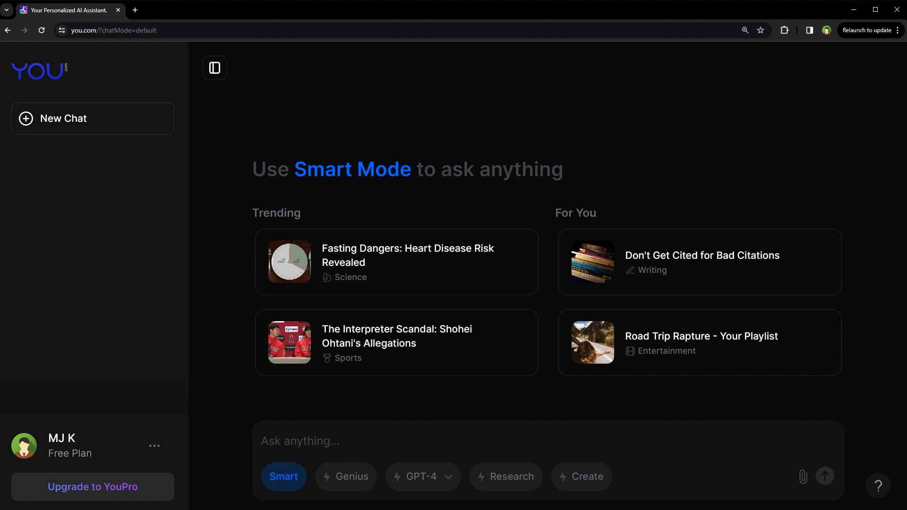
{"action": "mouse_move", "coordinate": [423, 477]}
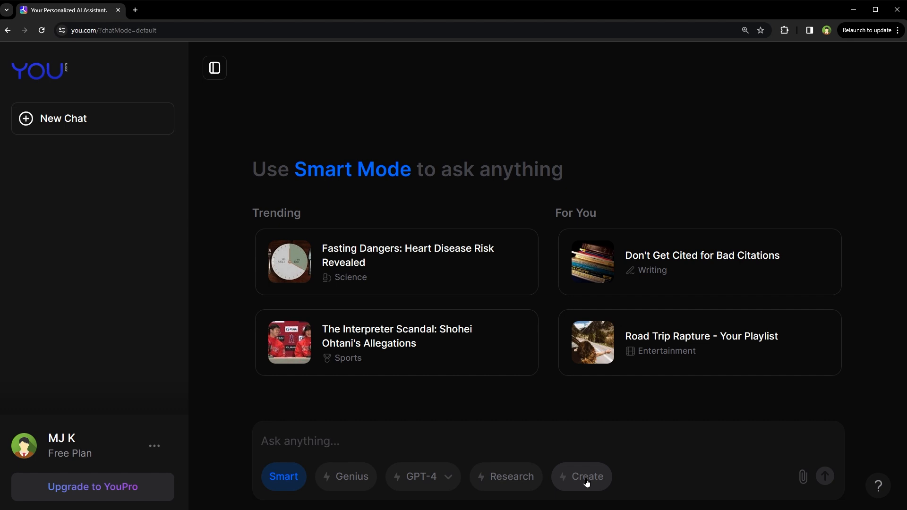
{"action": "mouse_move", "coordinate": [423, 477]}
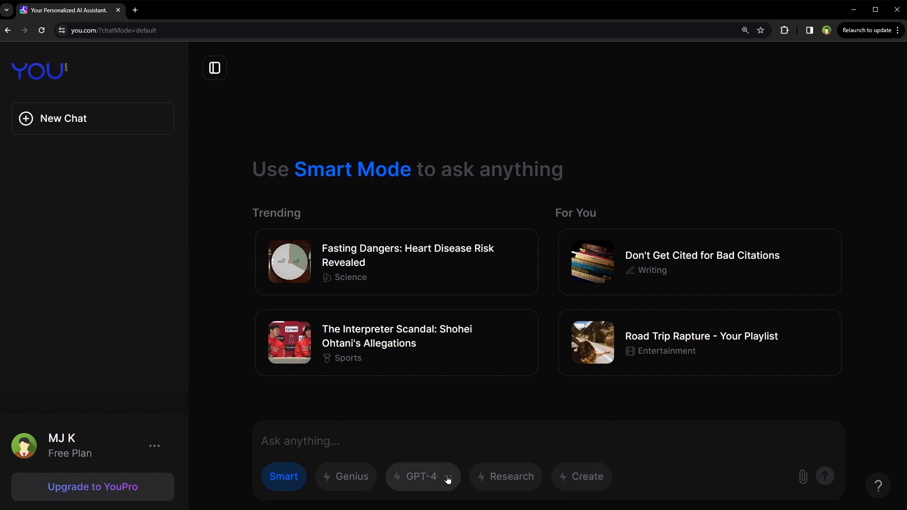
Step: Select GPT-4 from the custom model dropdown below the search box
{"action": "left_click", "coordinate": [423, 476]}
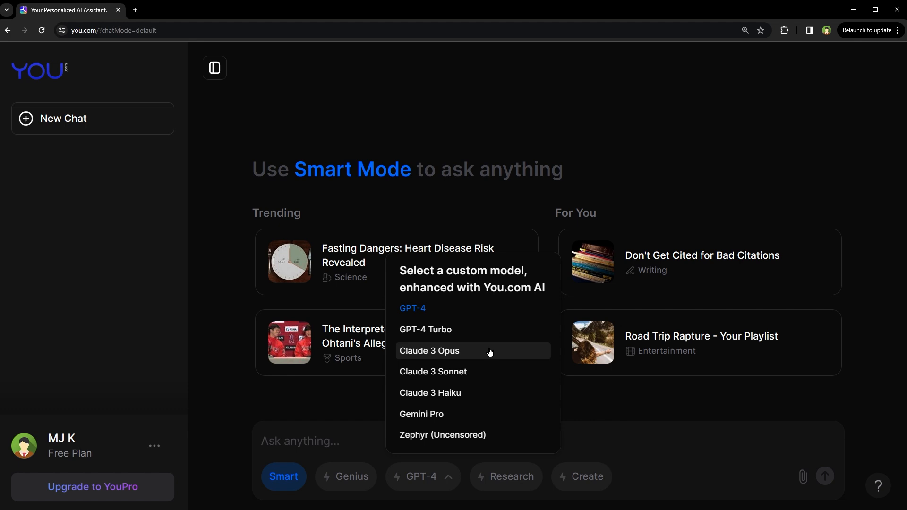
{"action": "mouse_move", "coordinate": [508, 317]}
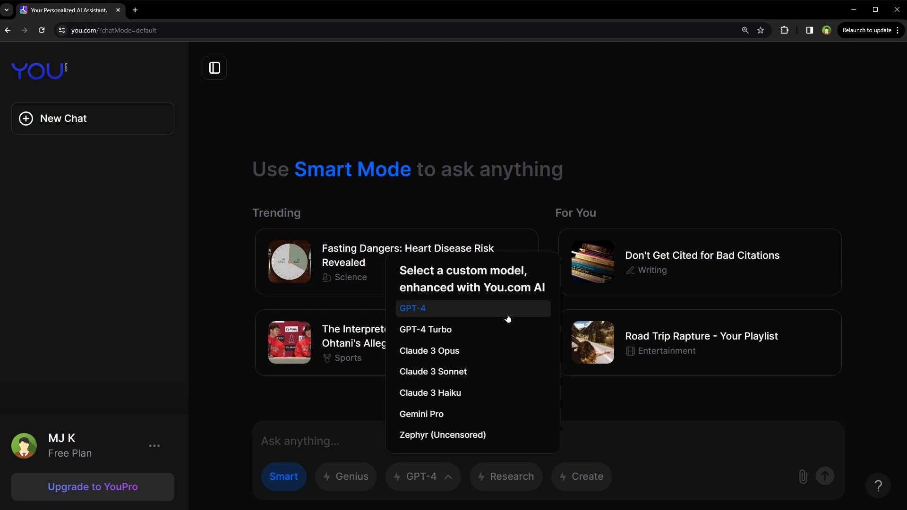
{"action": "left_click", "coordinate": [413, 308]}
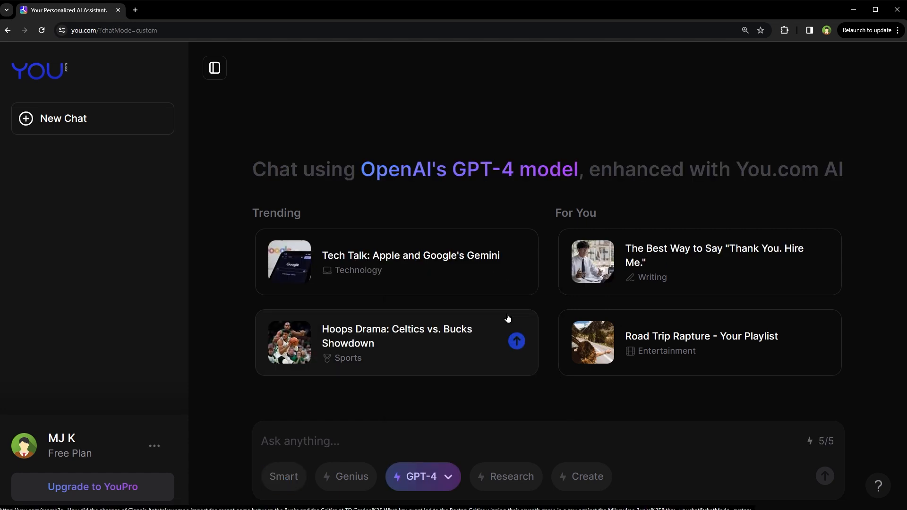